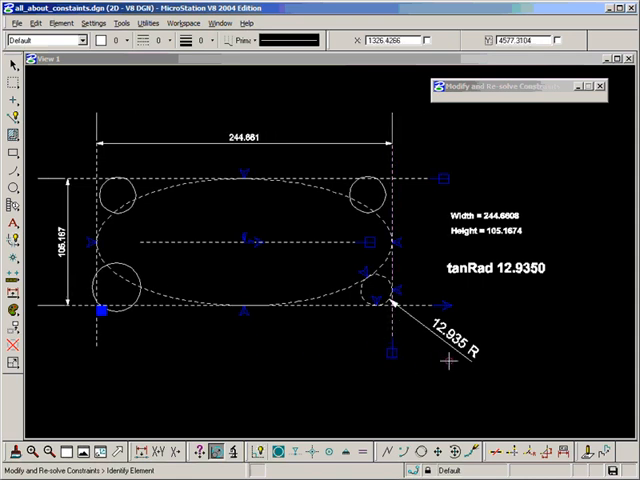
pyautogui.moveTo(140, 324)
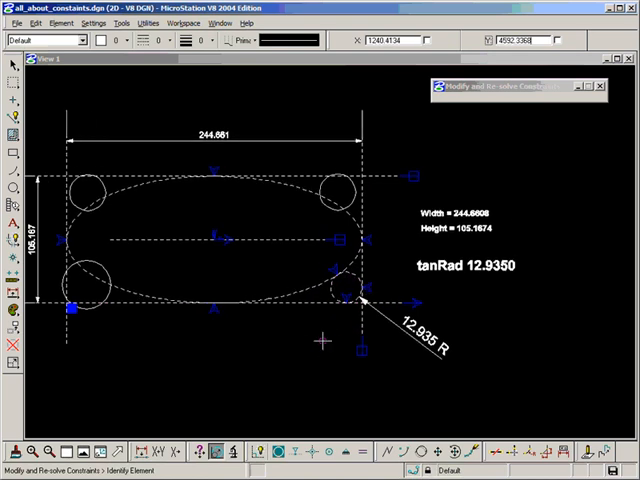
# Start a new text label beginning with the name RDD_tanRad.
pyautogui.click(12, 228)
pyautogui.write('RDD_tanRad')
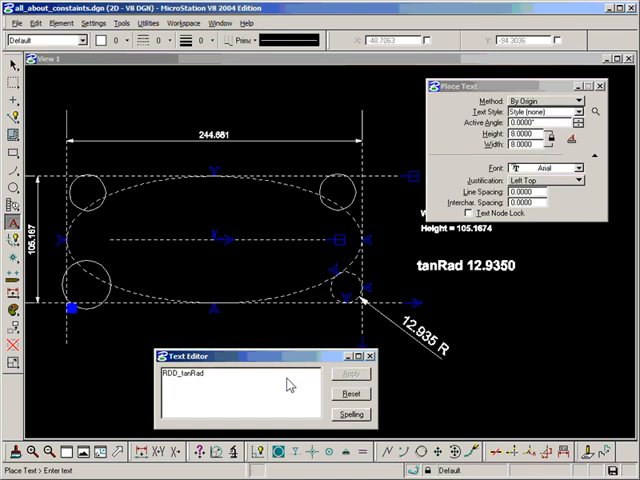
# Complete and place the equation text 'RDD_tanRad = floor(tanRad+0.5)', yielding the 13.000000 result label.
pyautogui.write('=')
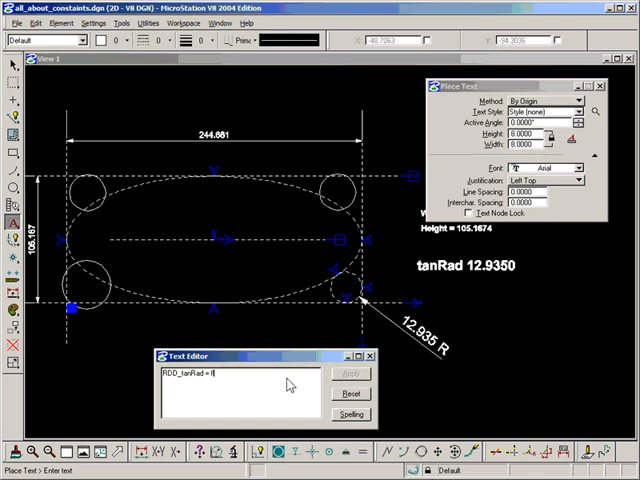
pyautogui.write('floor(tanRad')
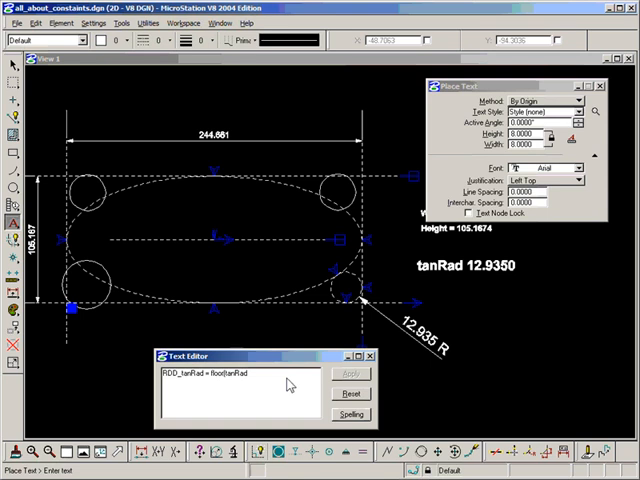
pyautogui.write('+0')
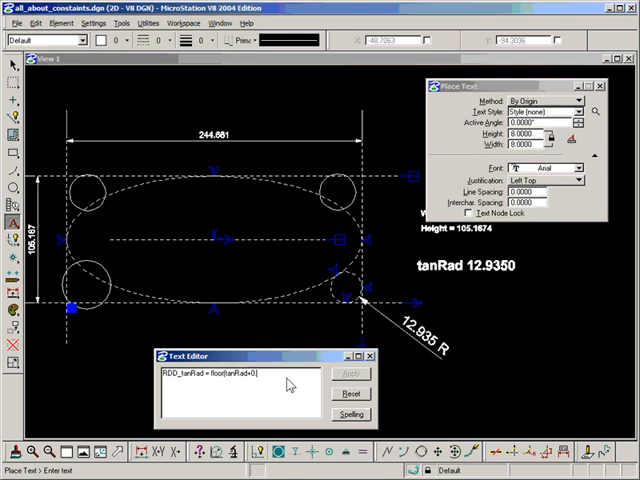
pyautogui.write('.5')
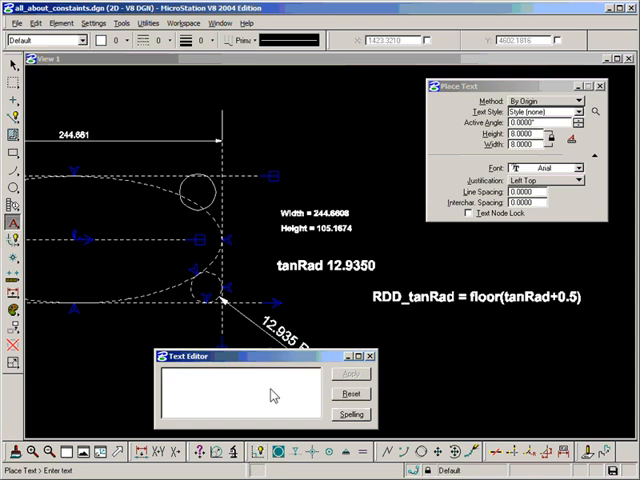
pyautogui.write('RDD')
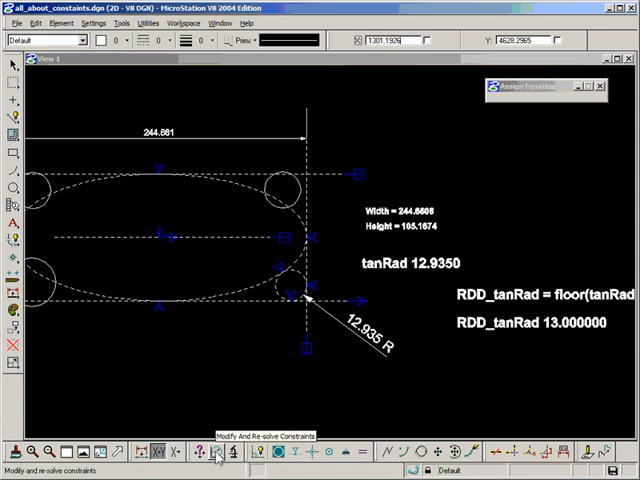
# Set each corner circle's radius constraint to RDD_tanRad, giving 13 R corners.
pyautogui.click(256, 452)
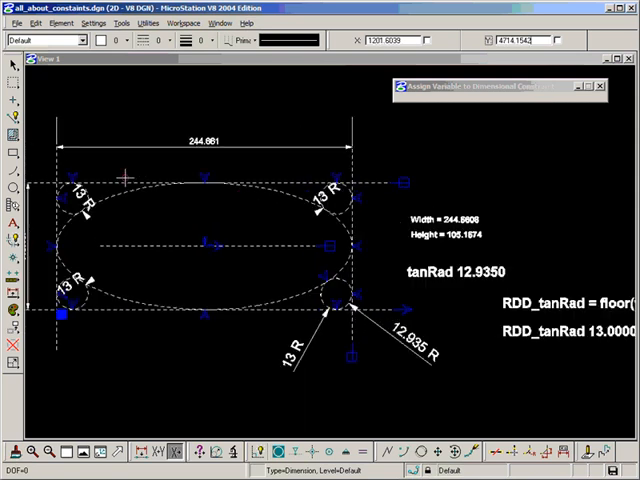
# Construct an attached closed shape tracing the corner arcs and connecting edges.
pyautogui.click(196, 450)
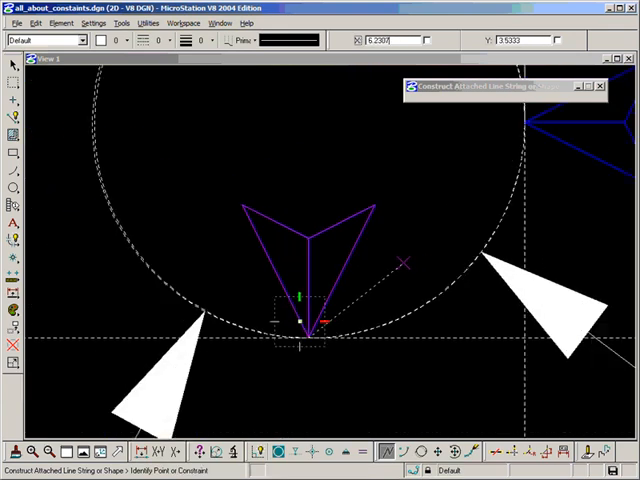
pyautogui.click(100, 56)
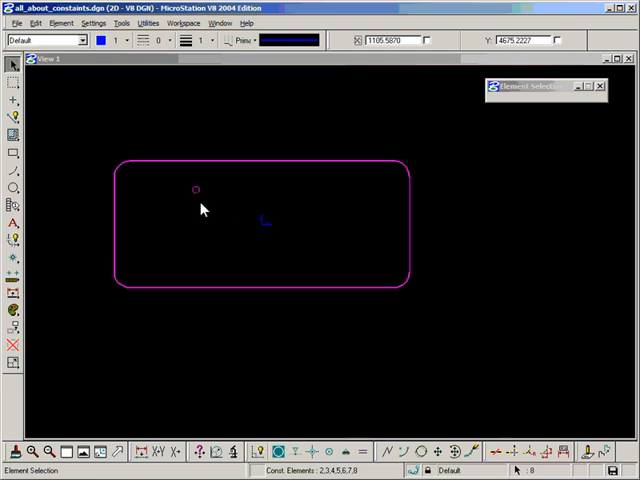
# Make the rounded rectangle green and hide the construction geometry, keeping the 13 R dimension.
pyautogui.click(98, 40)
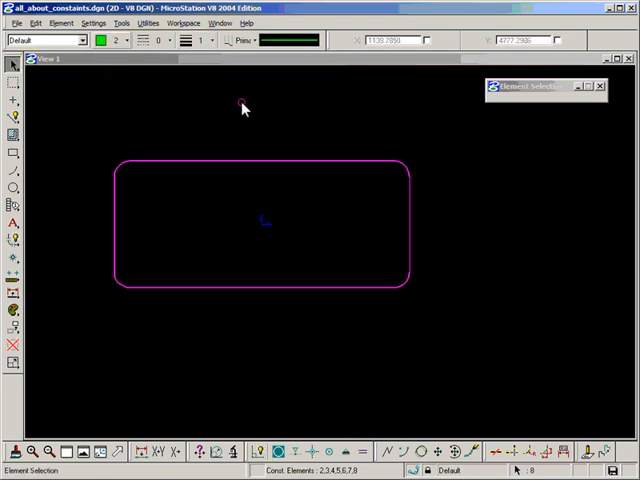
pyautogui.click(256, 96)
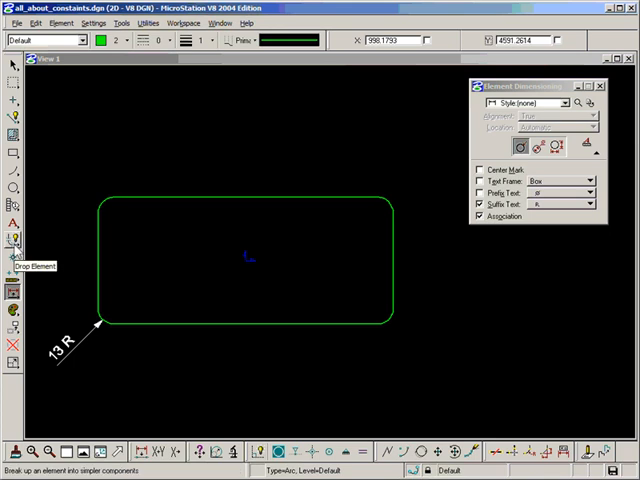
# Place a 244.661 width dimension and a 105.187 height dimension on the rounded rectangle.
pyautogui.click(14, 238)
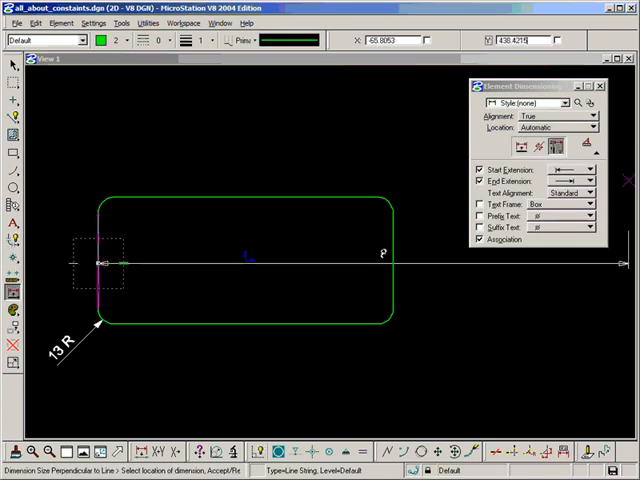
pyautogui.click(390, 262)
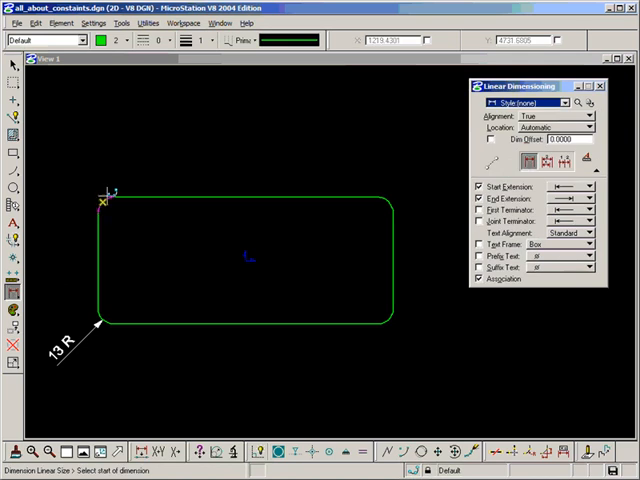
pyautogui.click(104, 200)
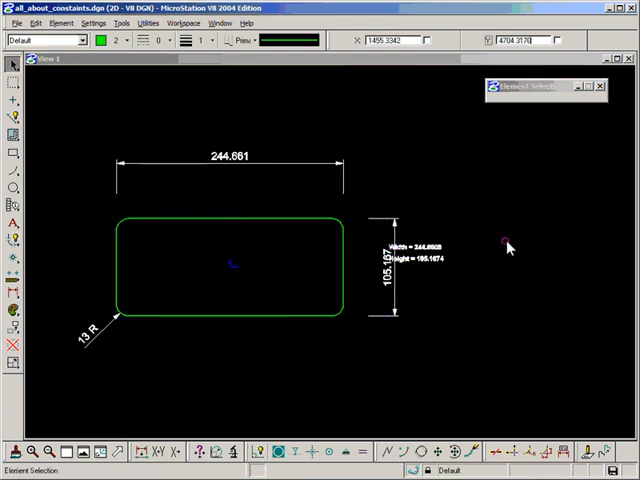
pyautogui.moveTo(420, 232)
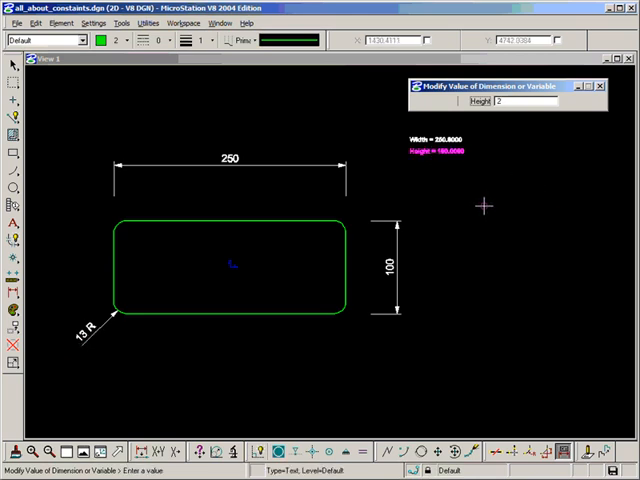
# Set the width to 250 and the height to 280 so the rounded rectangle resizes.
pyautogui.write('280')
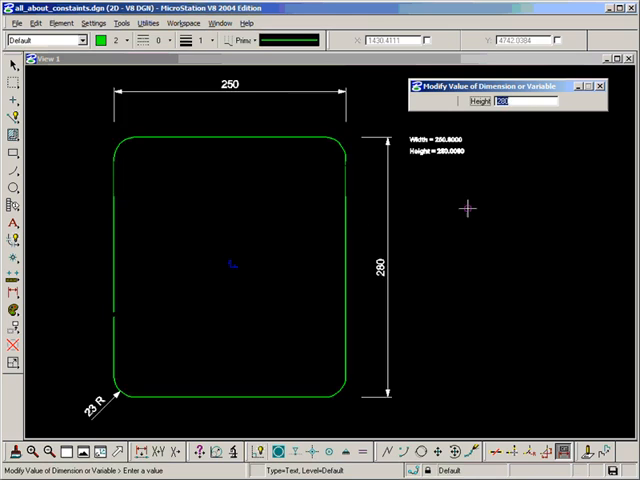